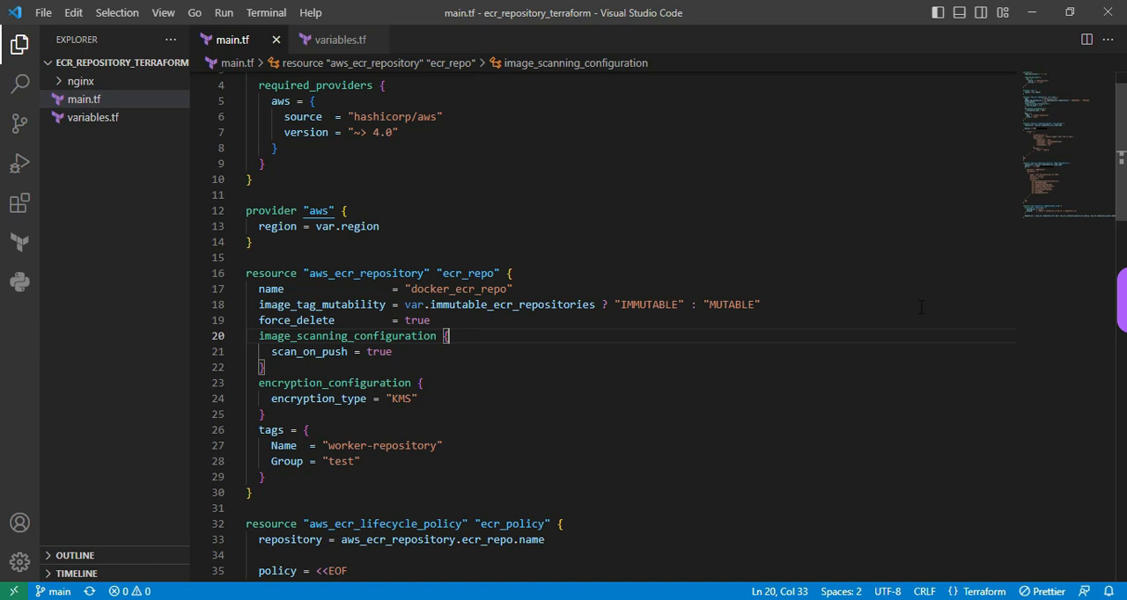
- Scroll through the currently open Terraform file in the editor
{"action": "scroll", "scroll_direction": "down", "scroll_amount": 3}
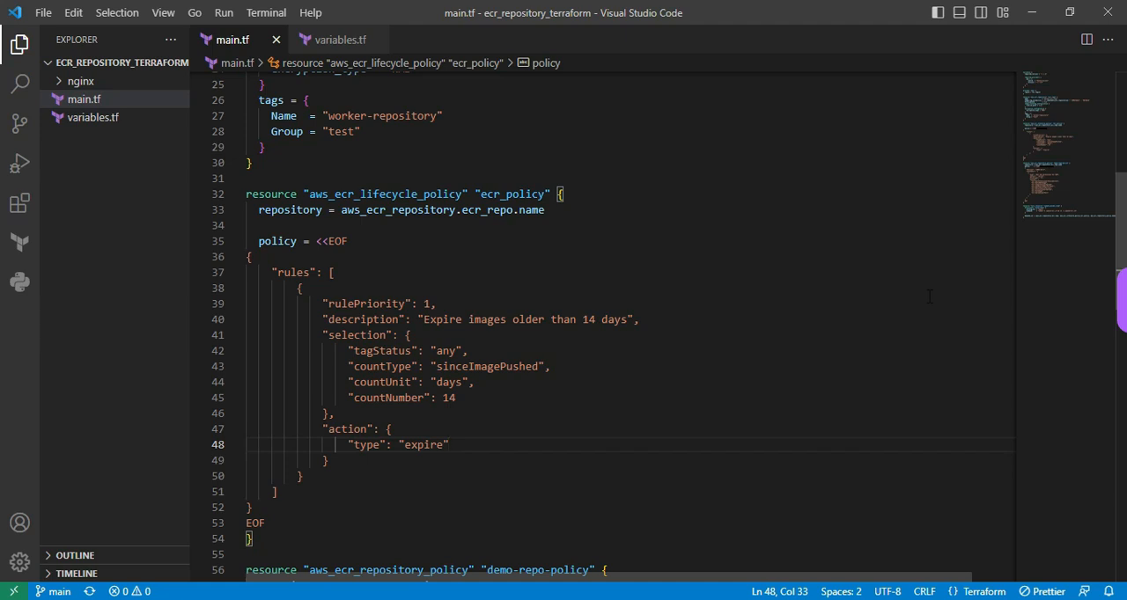
{"action": "left_click", "coordinate": [444, 444]}
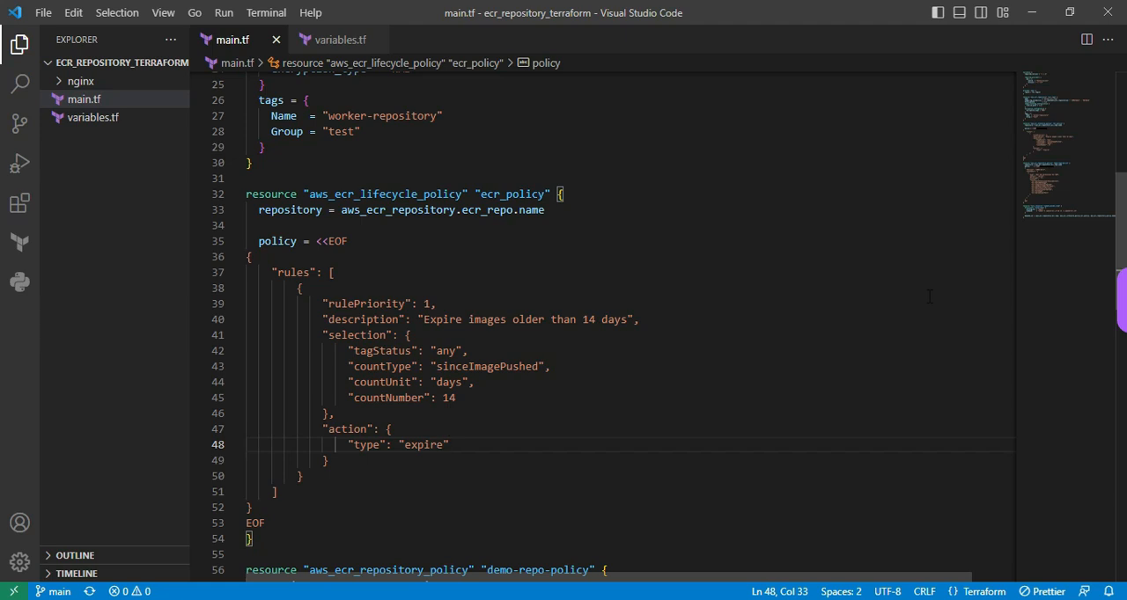
{"action": "left_click", "coordinate": [447, 443]}
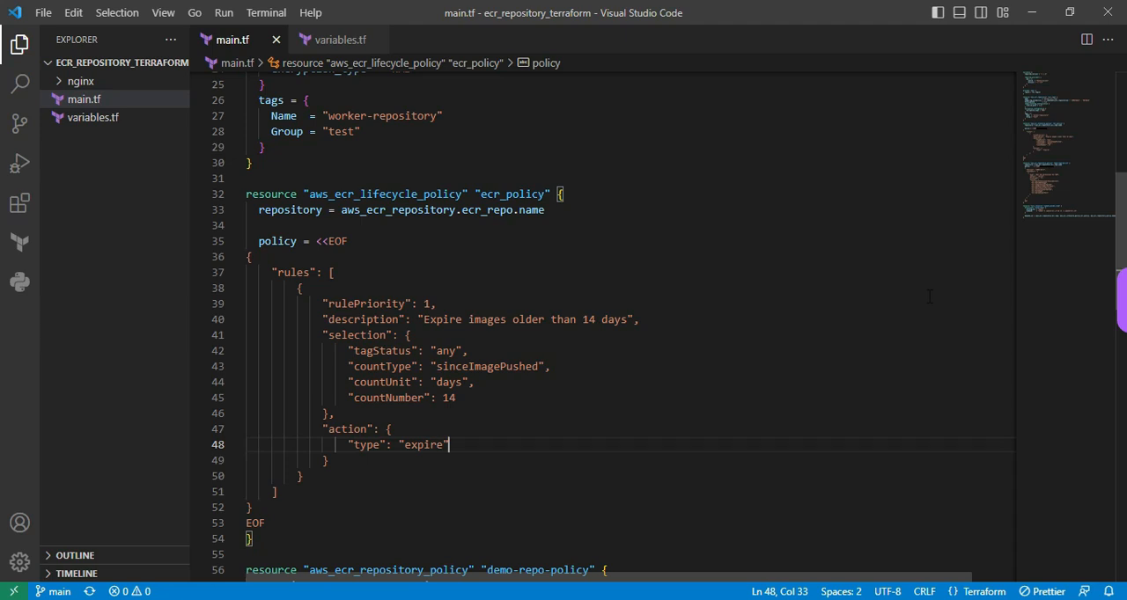
{"action": "scroll", "scroll_direction": "down", "scroll_amount": 3}
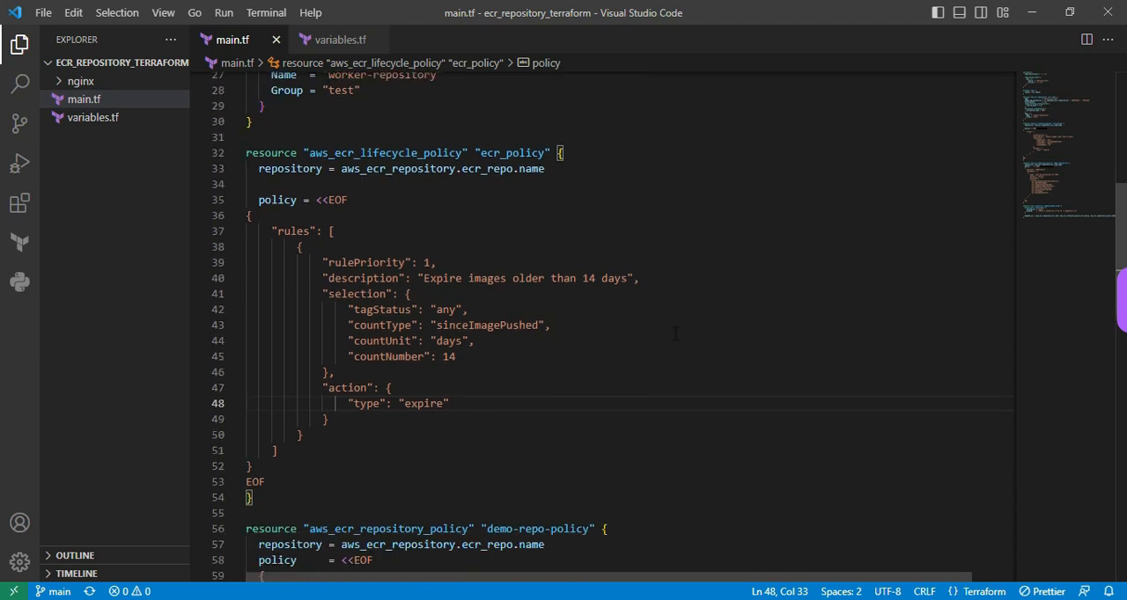
{"action": "scroll", "scroll_direction": "down", "scroll_amount": 3}
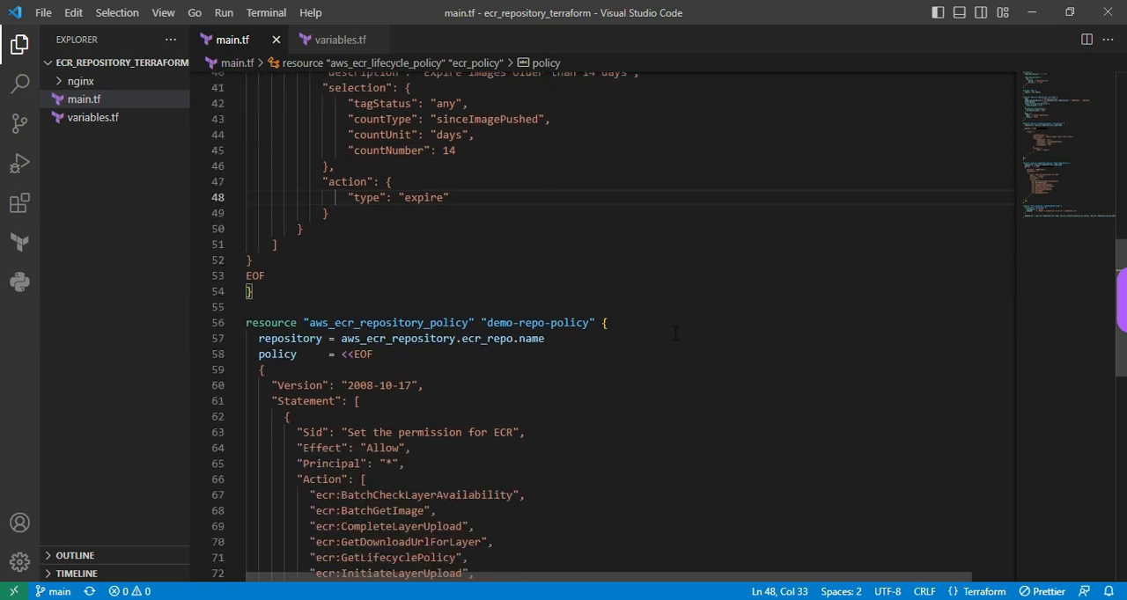
{"action": "scroll", "scroll_direction": "down", "scroll_amount": 3}
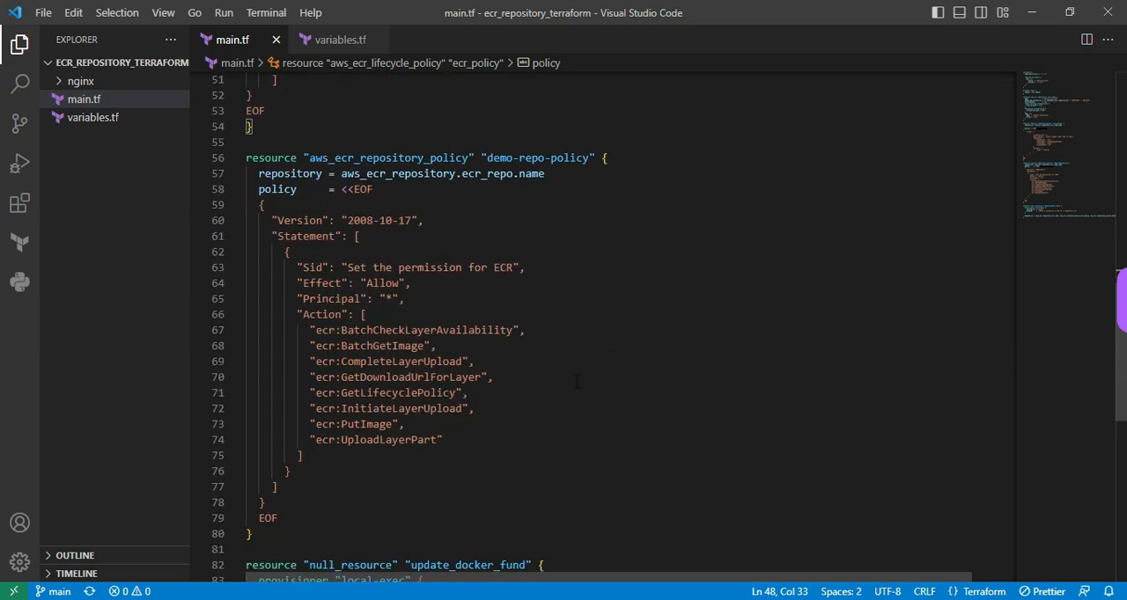
{"action": "mouse_move", "coordinate": [476, 174]}
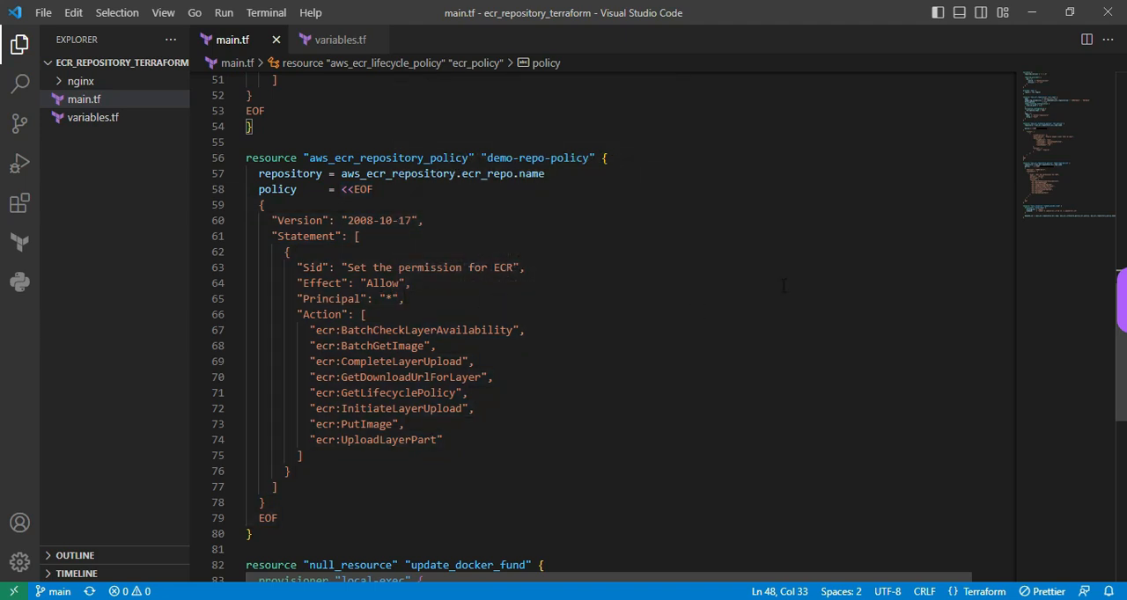
{"action": "mouse_move", "coordinate": [803, 437]}
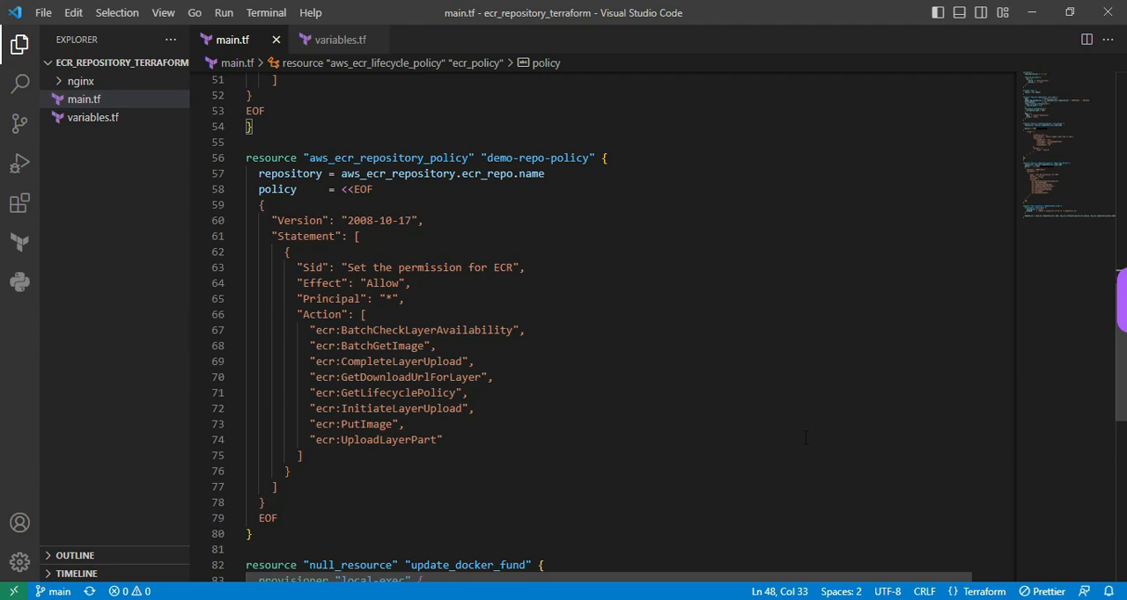
{"action": "left_click", "coordinate": [386, 300]}
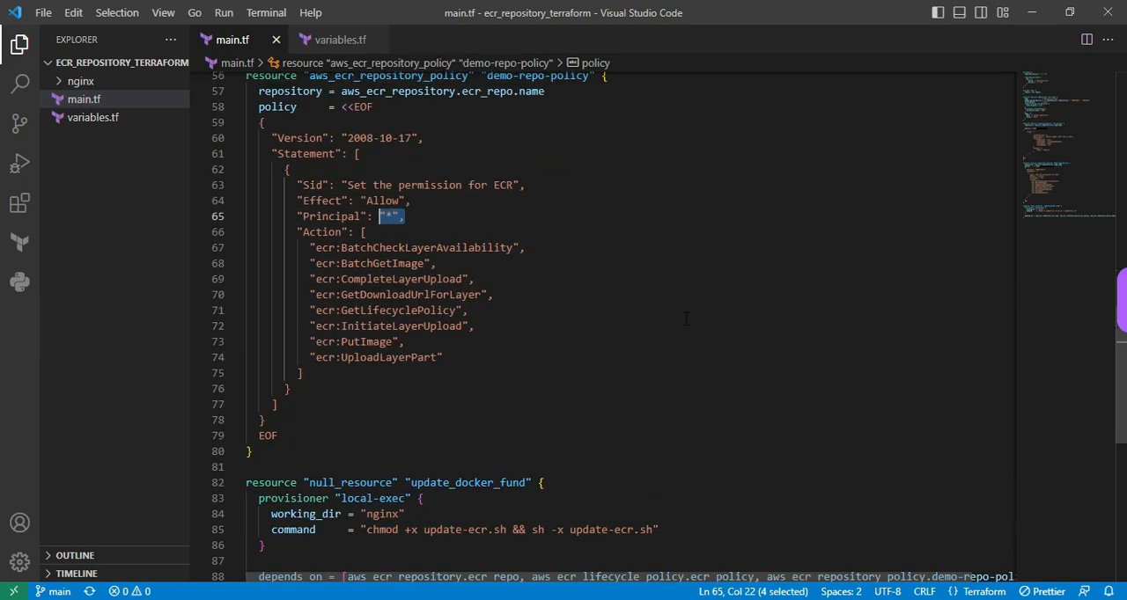
{"action": "scroll", "scroll_direction": "down", "scroll_amount": 3}
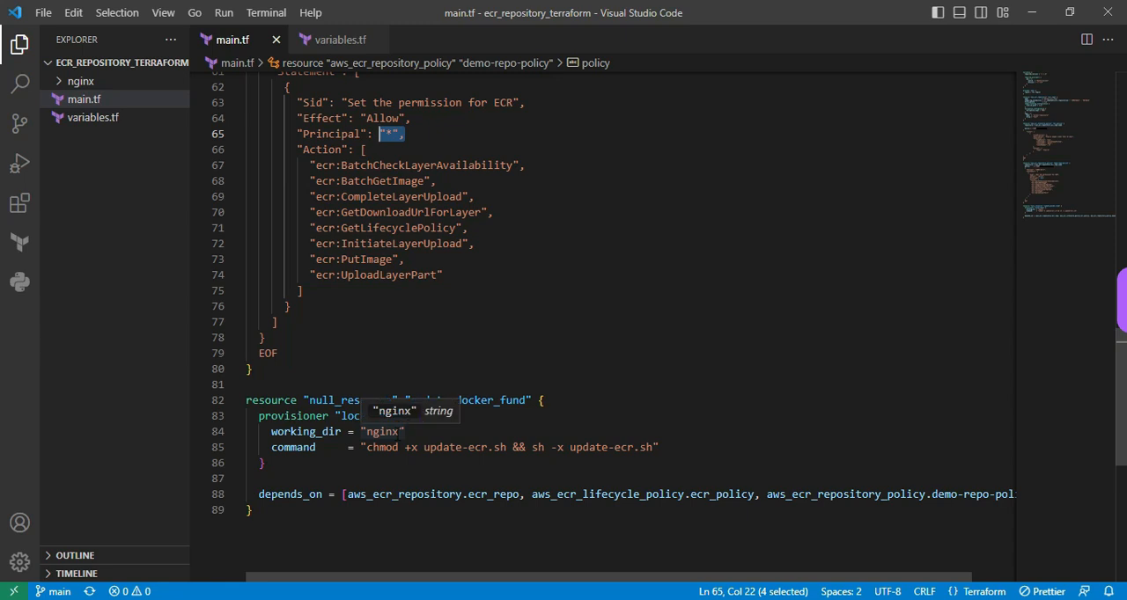
- Show update-ecr.sh from the nginx folder and select its repository and account variable lines
{"action": "left_click", "coordinate": [81, 81]}
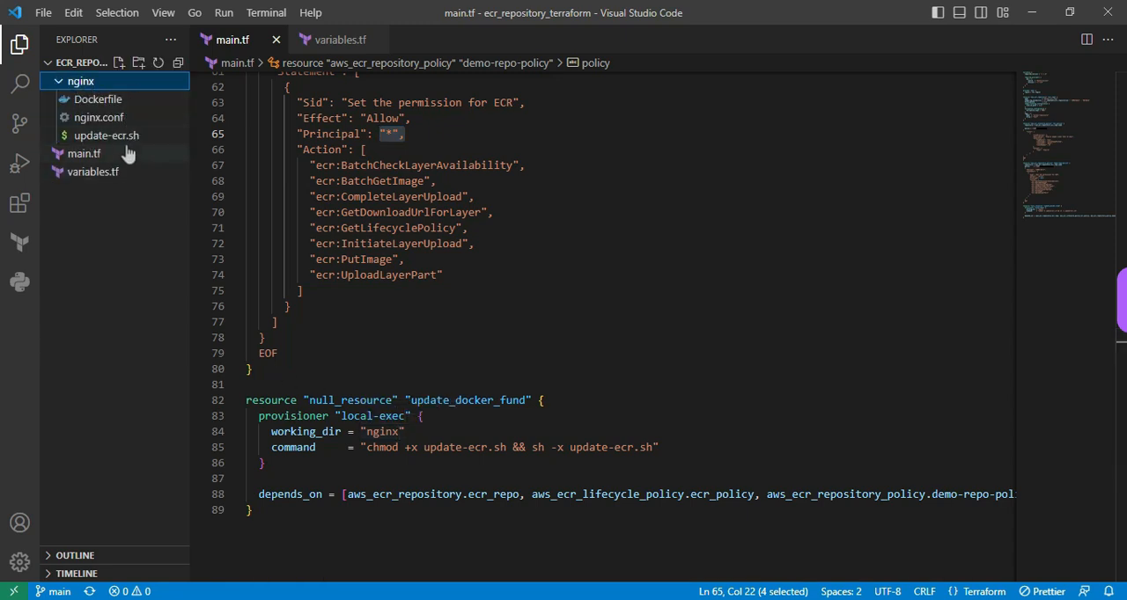
{"action": "mouse_move", "coordinate": [99, 116]}
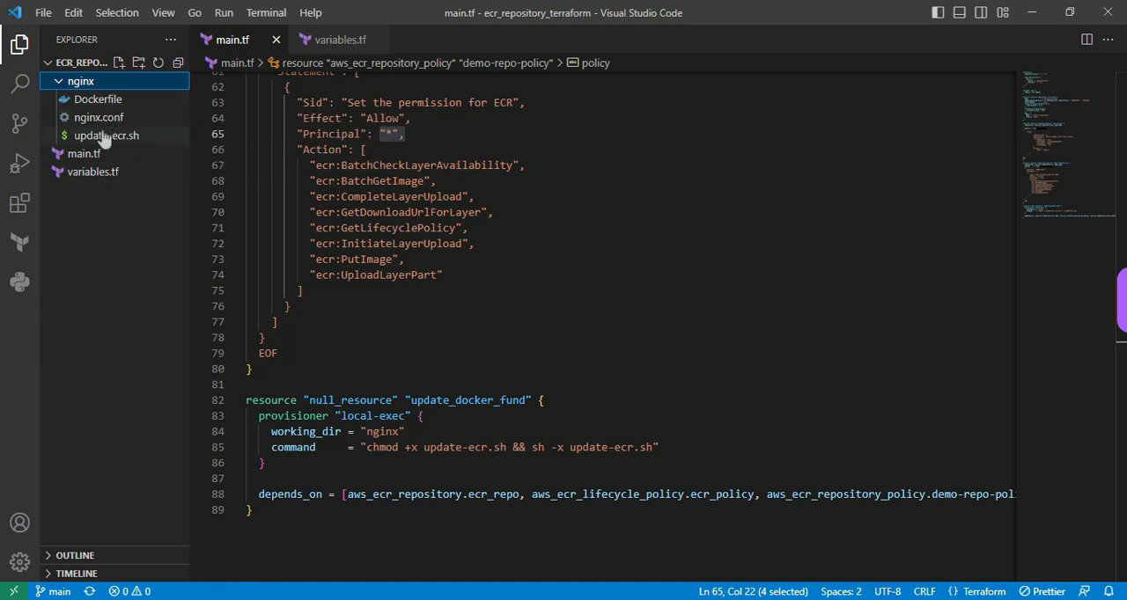
{"action": "mouse_move", "coordinate": [118, 146]}
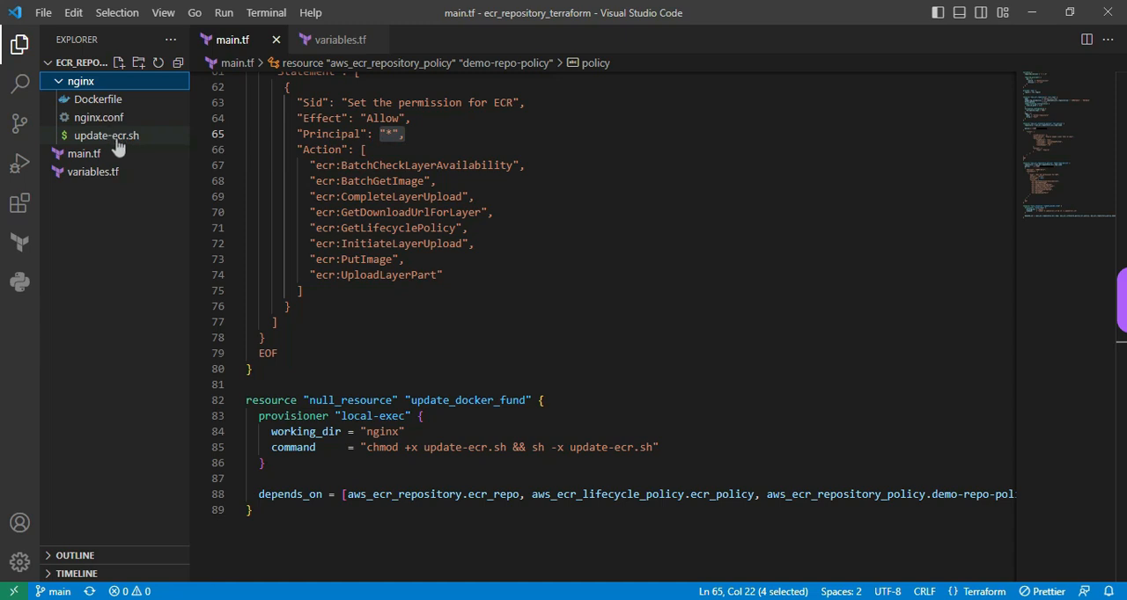
{"action": "left_click", "coordinate": [106, 134]}
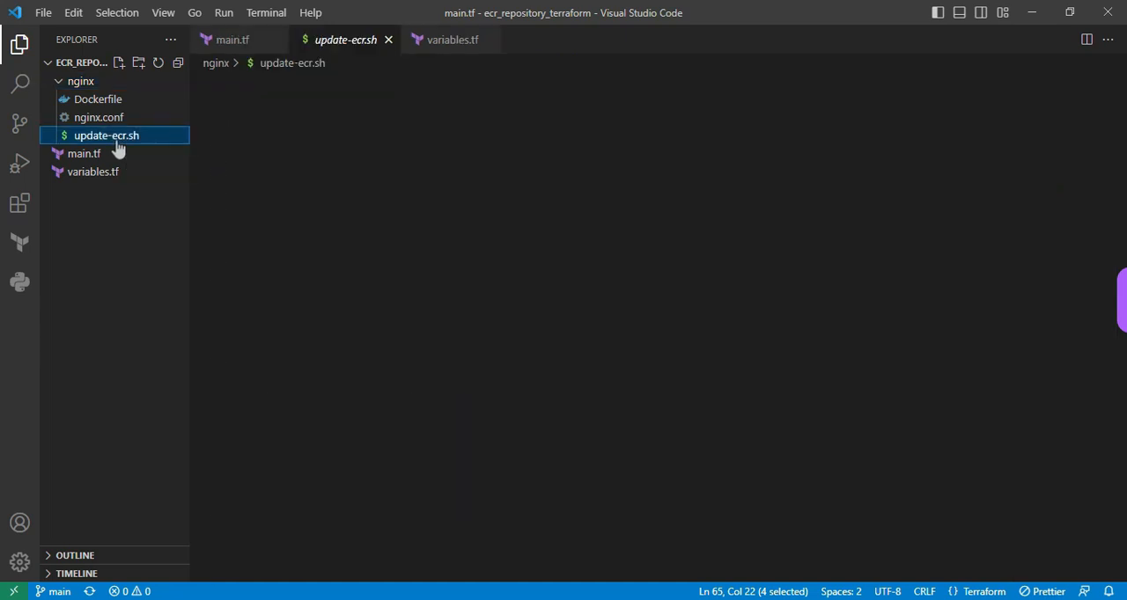
{"action": "left_click", "coordinate": [105, 134]}
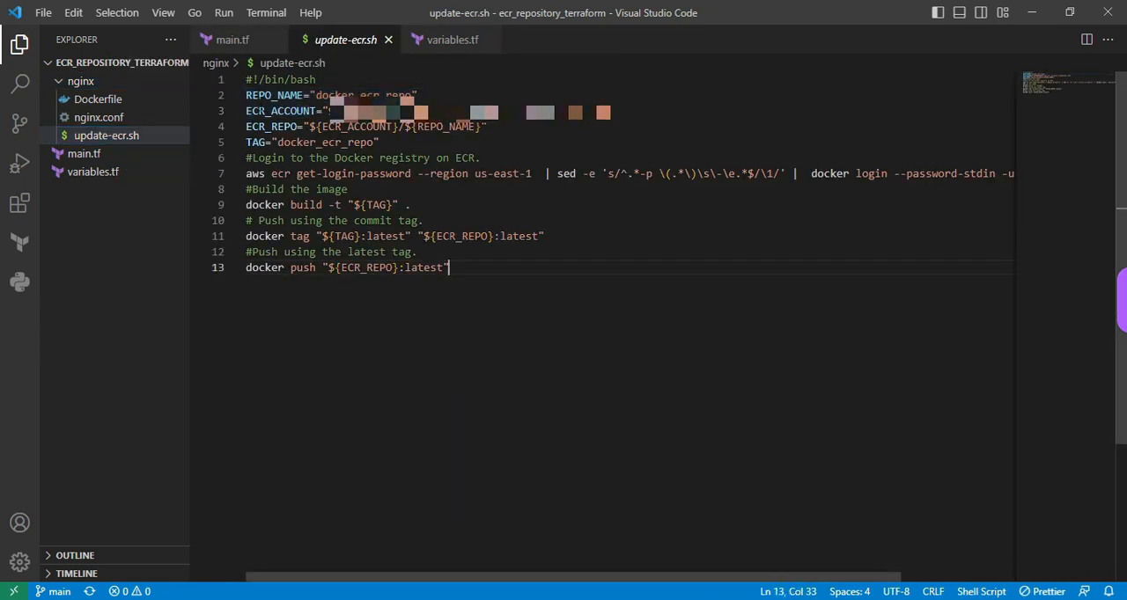
{"action": "left_click_drag", "start_coordinate": [246, 95], "coordinate": [379, 141]}
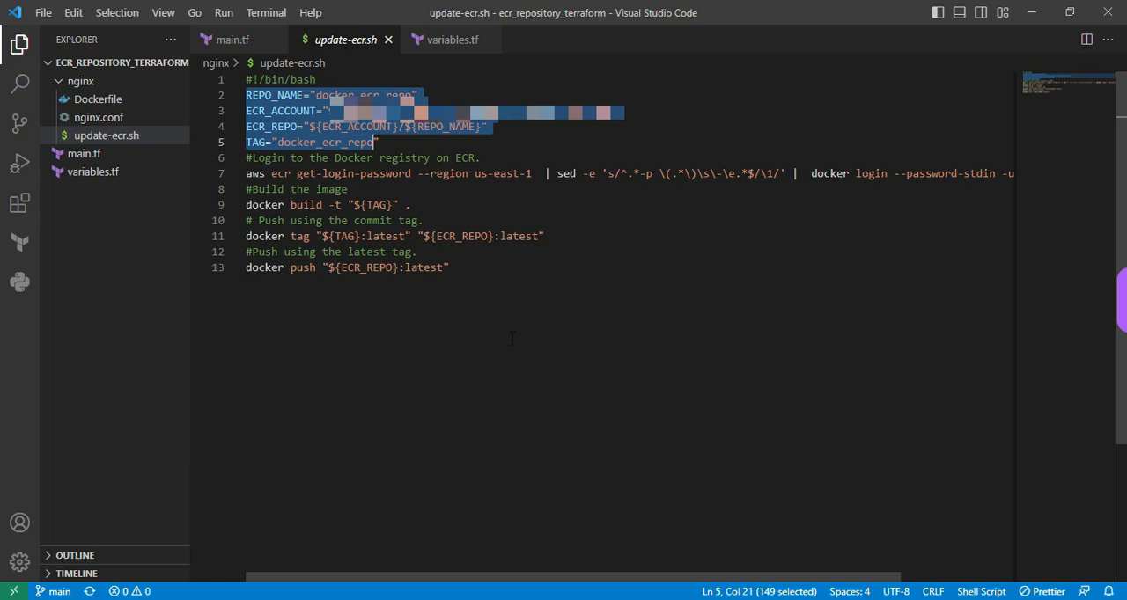
{"action": "left_click", "coordinate": [448, 268]}
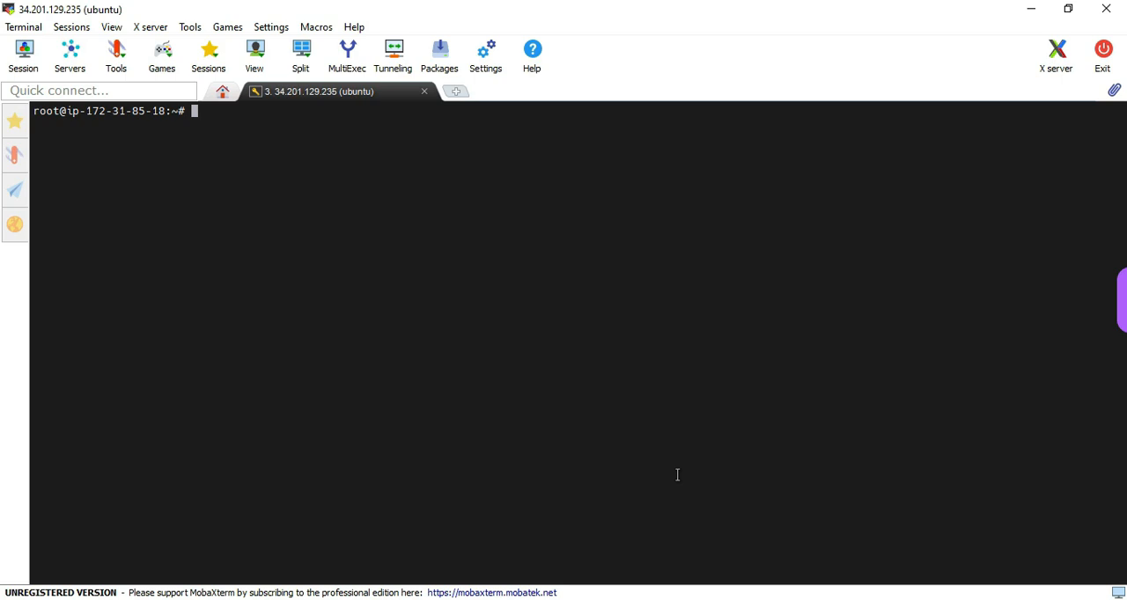
- Change into the ecr_repository_terraform directory
{"action": "type", "text": "cd"}
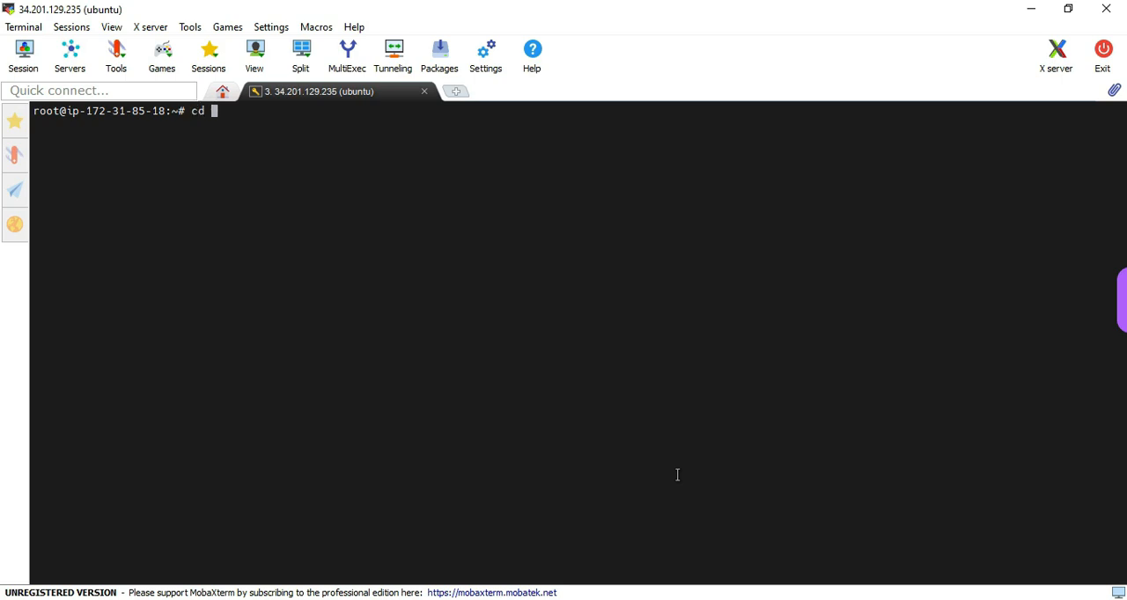
{"action": "type", "text": "ecr_repository_terraform/"}
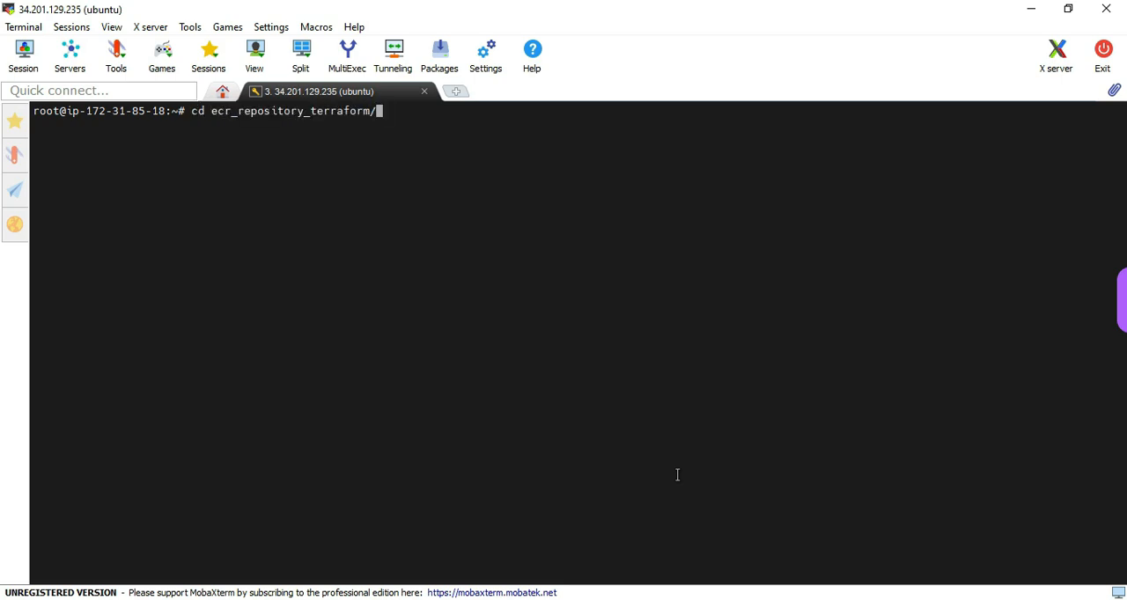
{"action": "key", "text": "Return"}
{"action": "type", "text": "ll"}
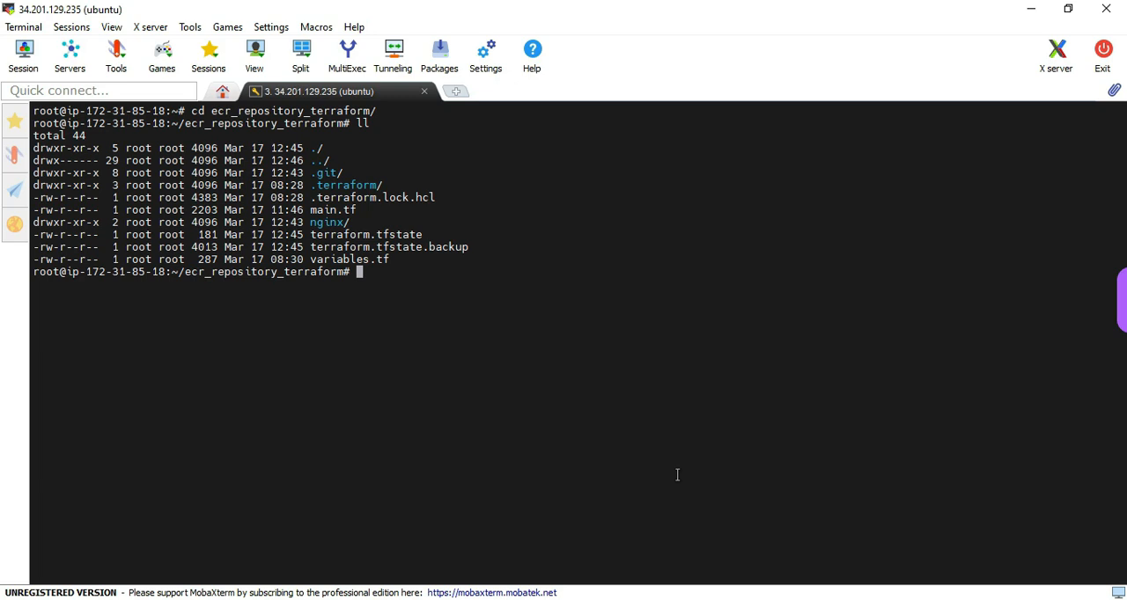
- Run terraform apply and approve the plan adding 4 resources with 'yes'
{"action": "type", "text": "terraf"}
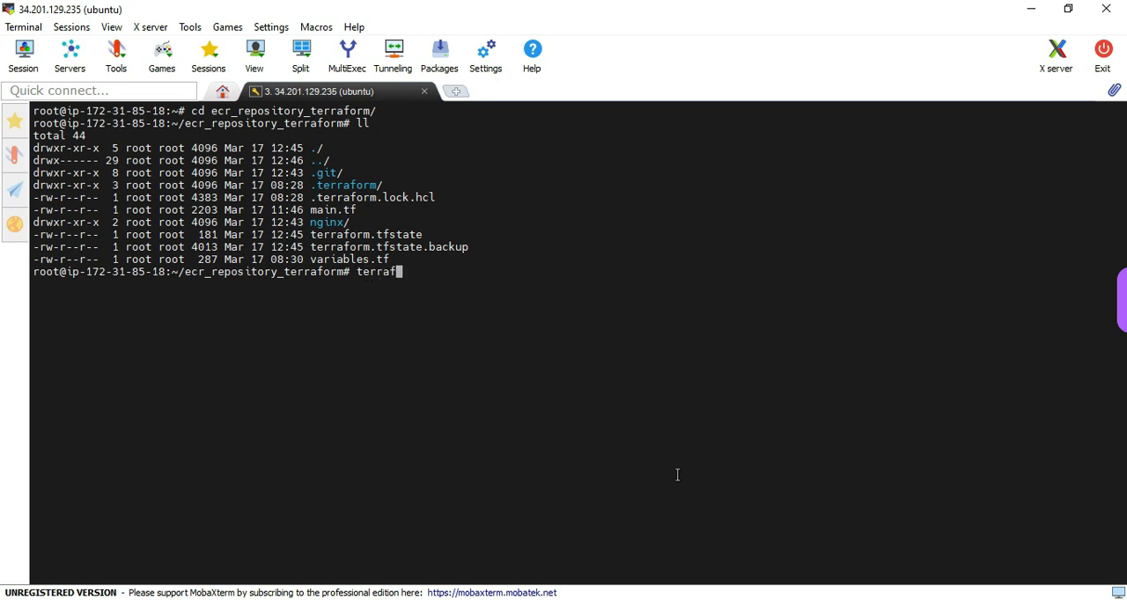
{"action": "type", "text": "orm appl"}
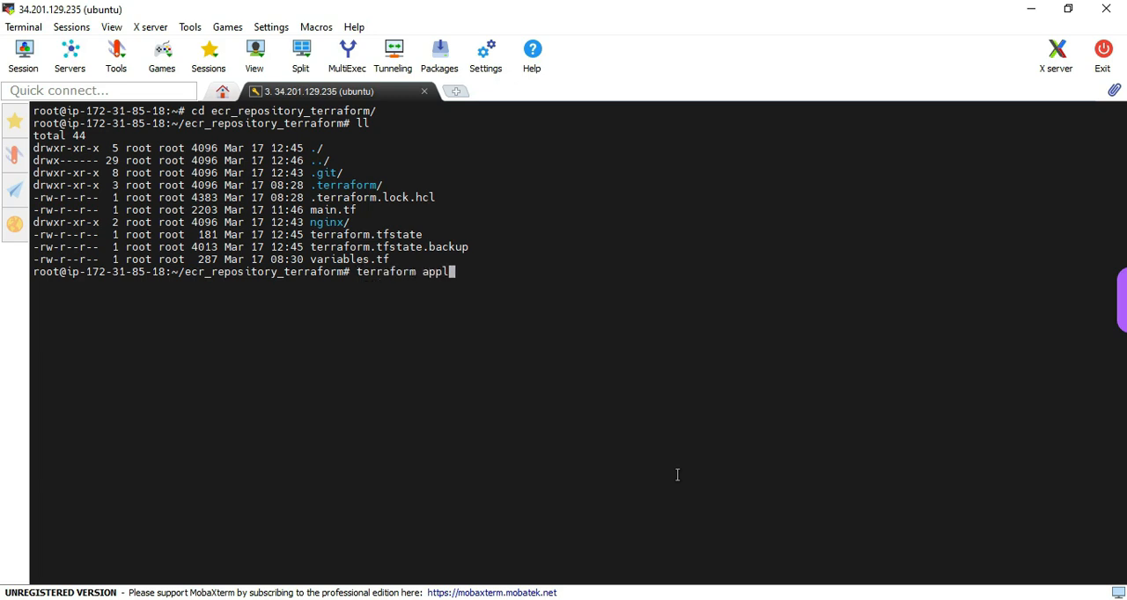
{"action": "type", "text": "y"}
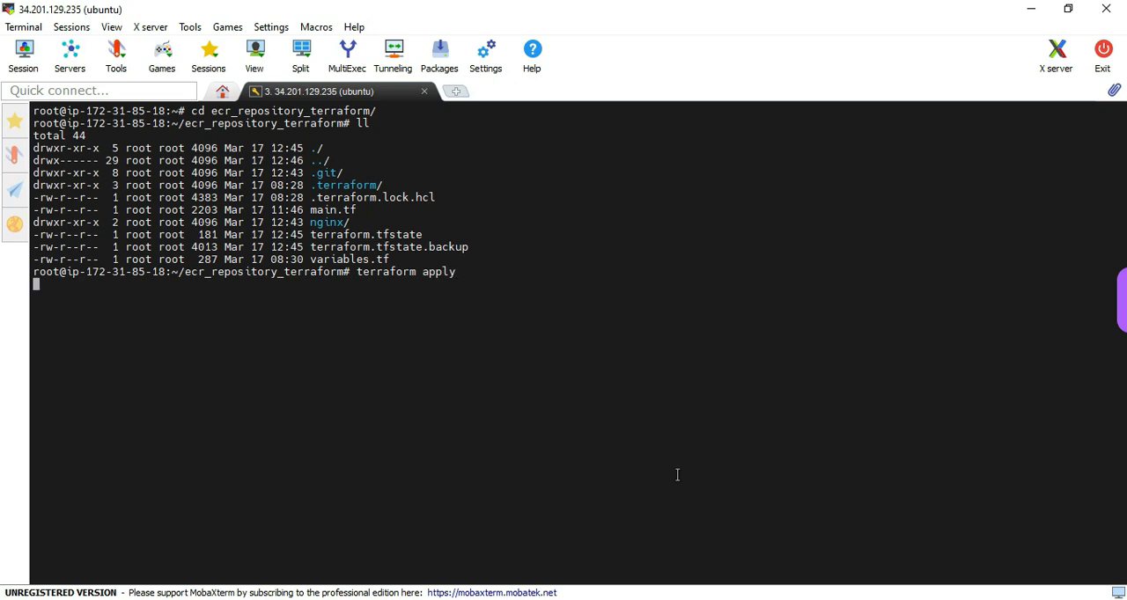
{"action": "key", "text": "Return"}
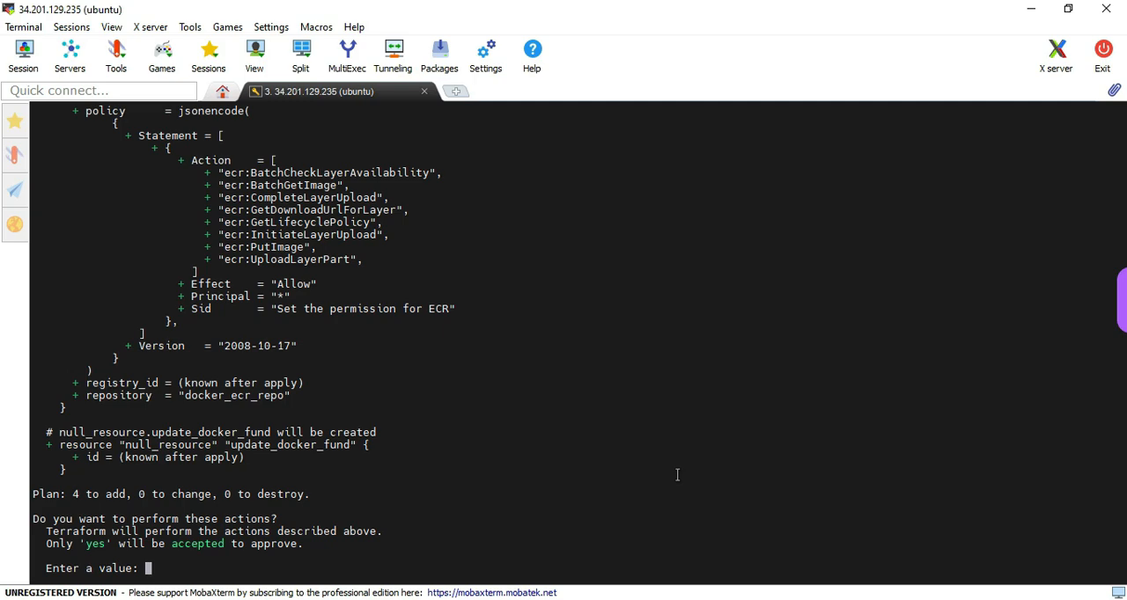
{"action": "type", "text": "yes"}
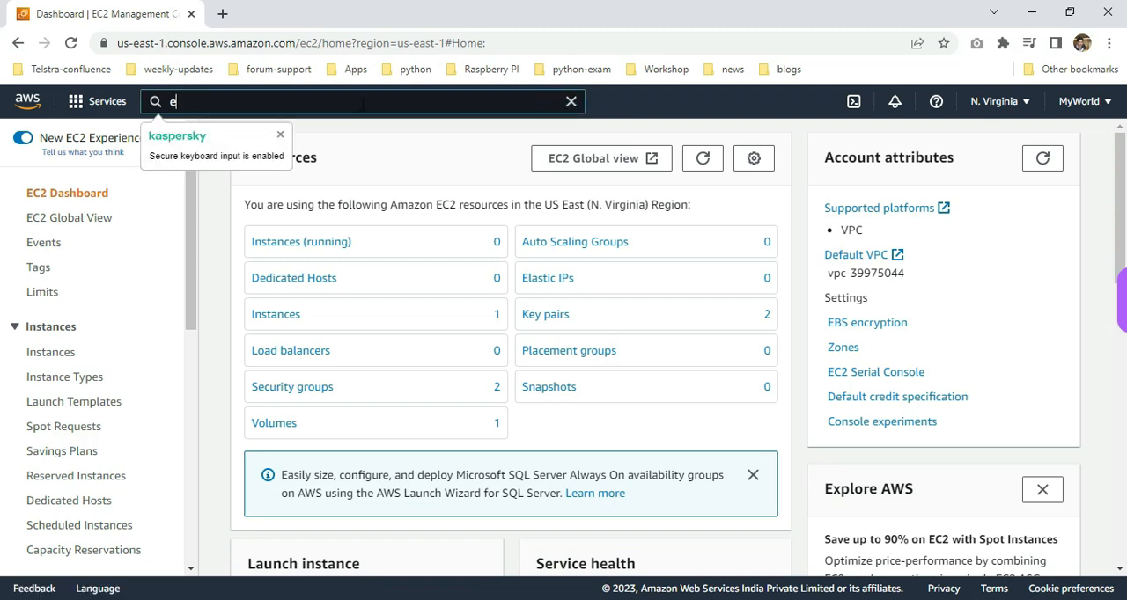
- Search 'ecr', go to Elastic Container Registry and open the docker_ecr_repo repository
{"action": "type", "text": "cr"}
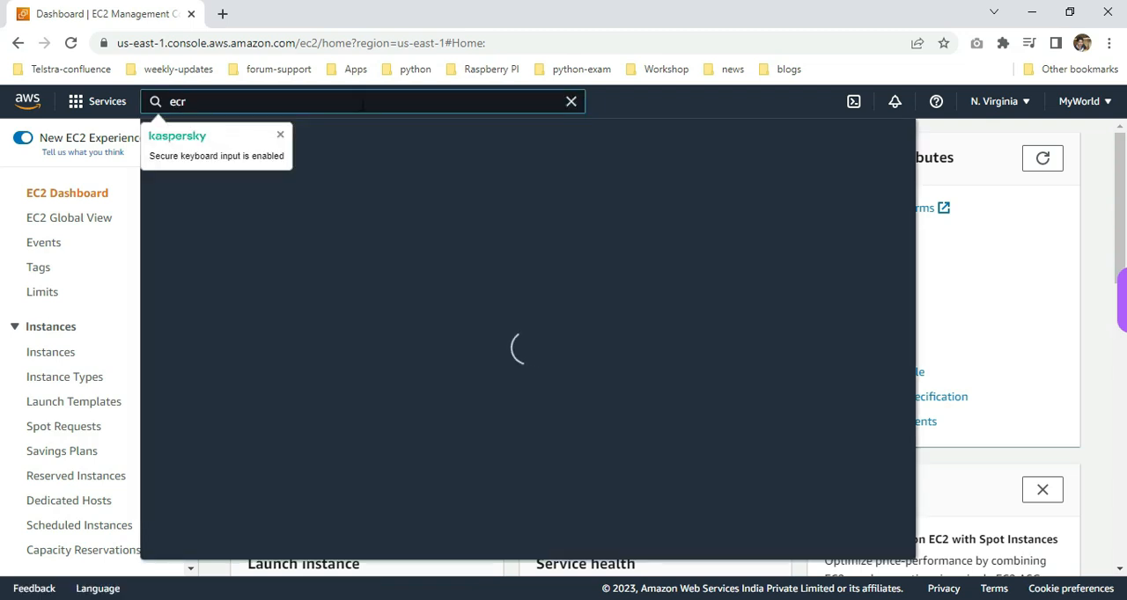
{"action": "type", "text": "ecr"}
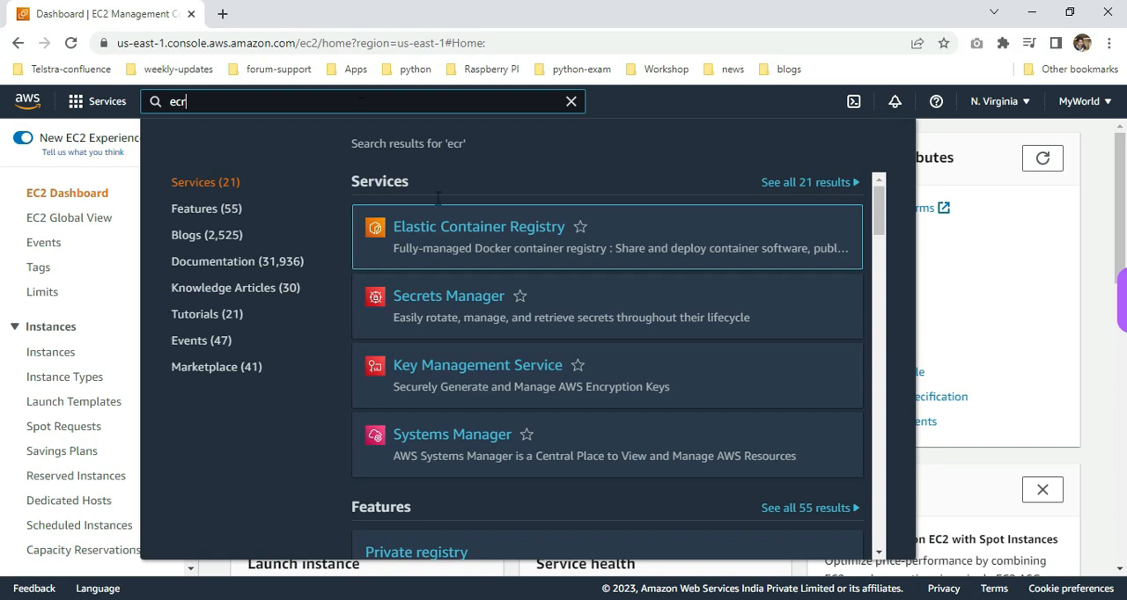
{"action": "mouse_move", "coordinate": [479, 225]}
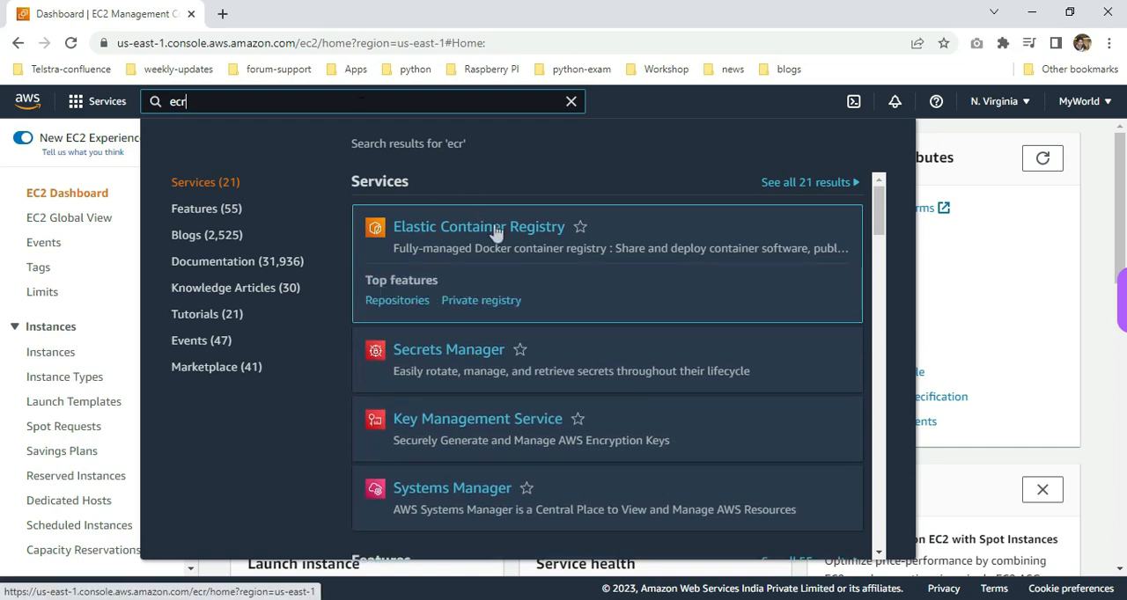
{"action": "left_click", "coordinate": [479, 225]}
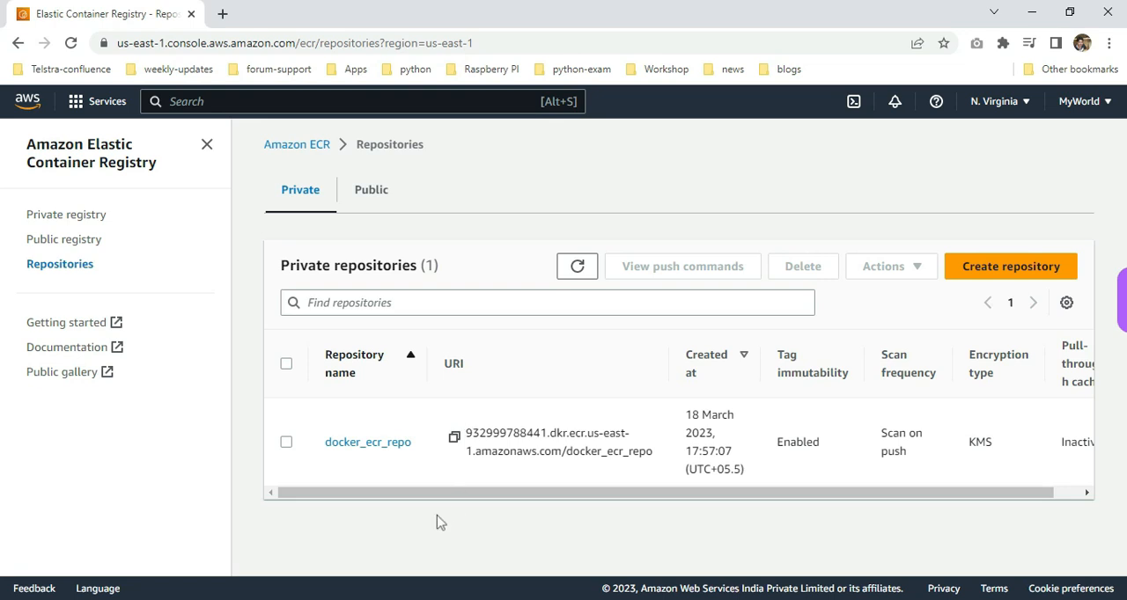
{"action": "mouse_move", "coordinate": [366, 442]}
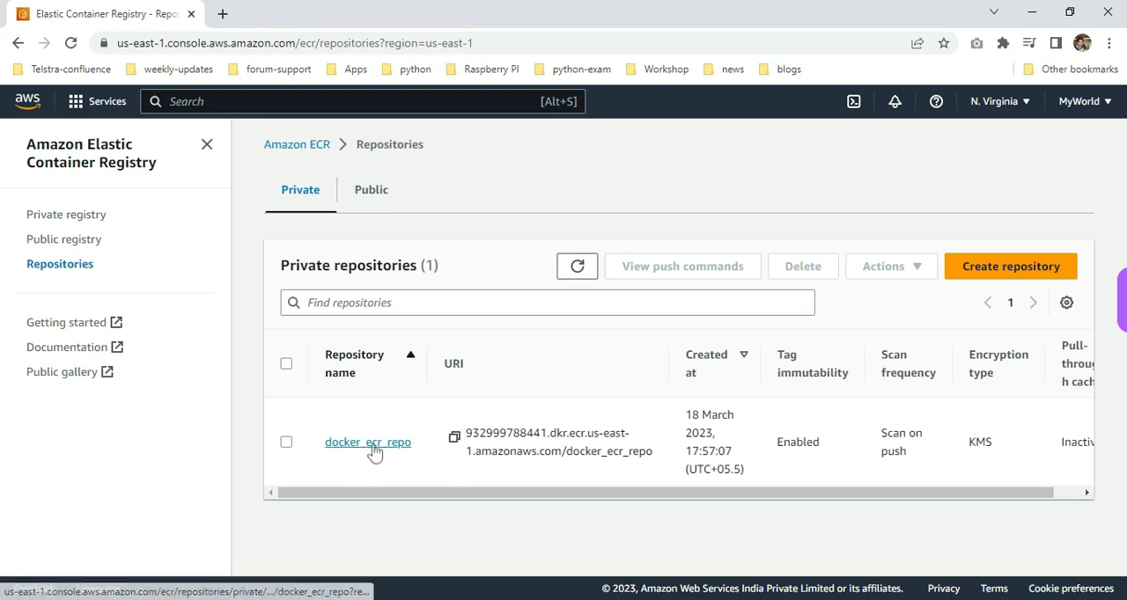
{"action": "left_click", "coordinate": [366, 442]}
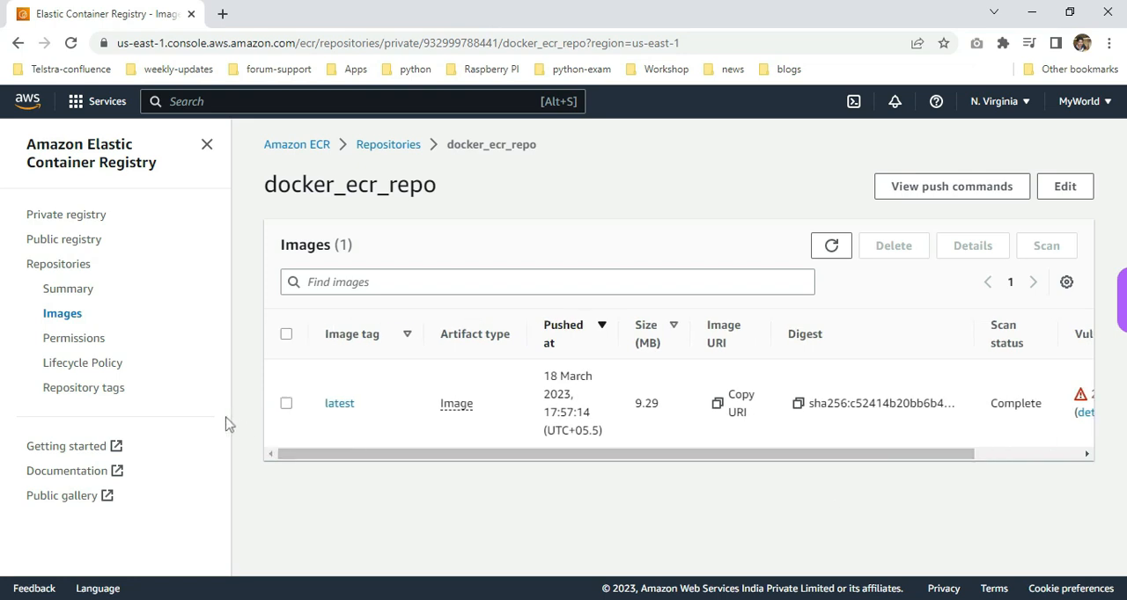
- Review the 14-day lifecycle rule, then the permission policy allowing ECR actions to any principal
{"action": "left_click", "coordinate": [81, 363]}
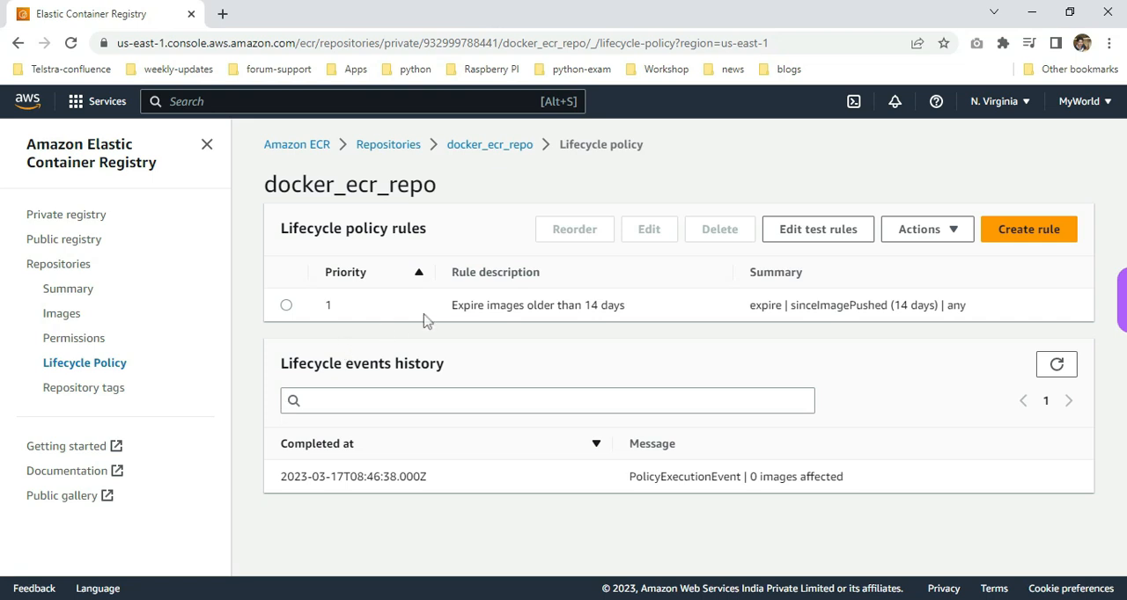
{"action": "mouse_move", "coordinate": [609, 310]}
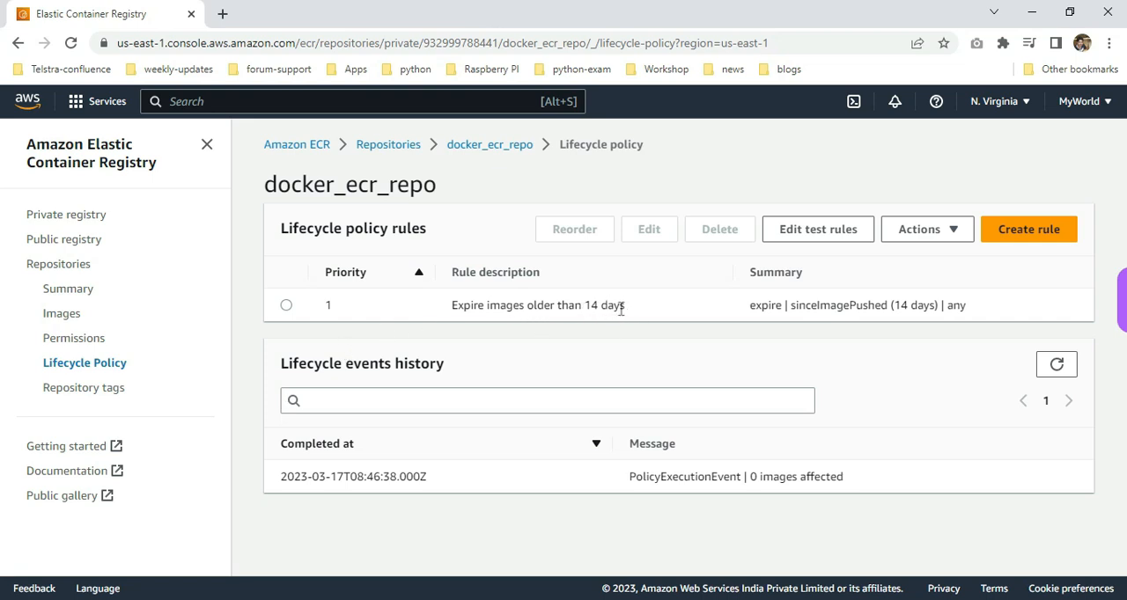
{"action": "mouse_move", "coordinate": [333, 319]}
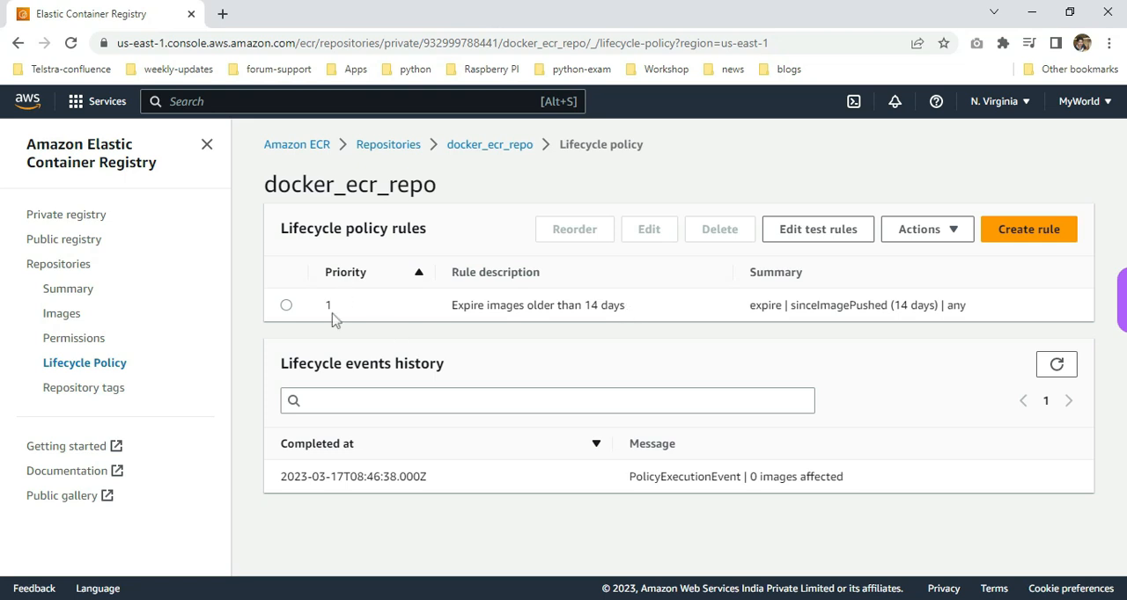
{"action": "mouse_move", "coordinate": [66, 410]}
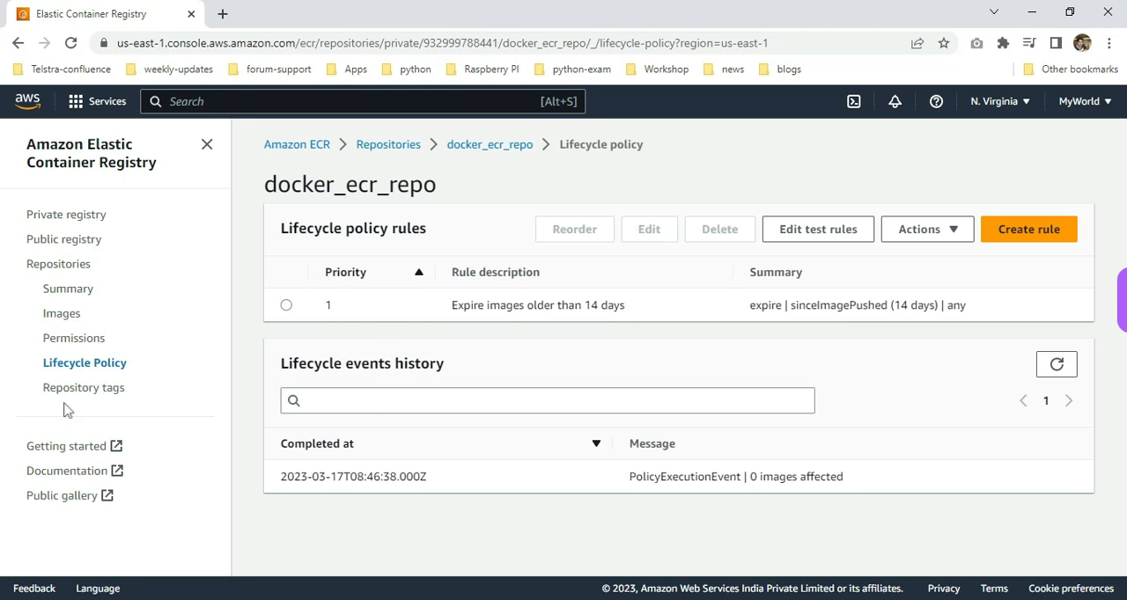
{"action": "left_click", "coordinate": [74, 338]}
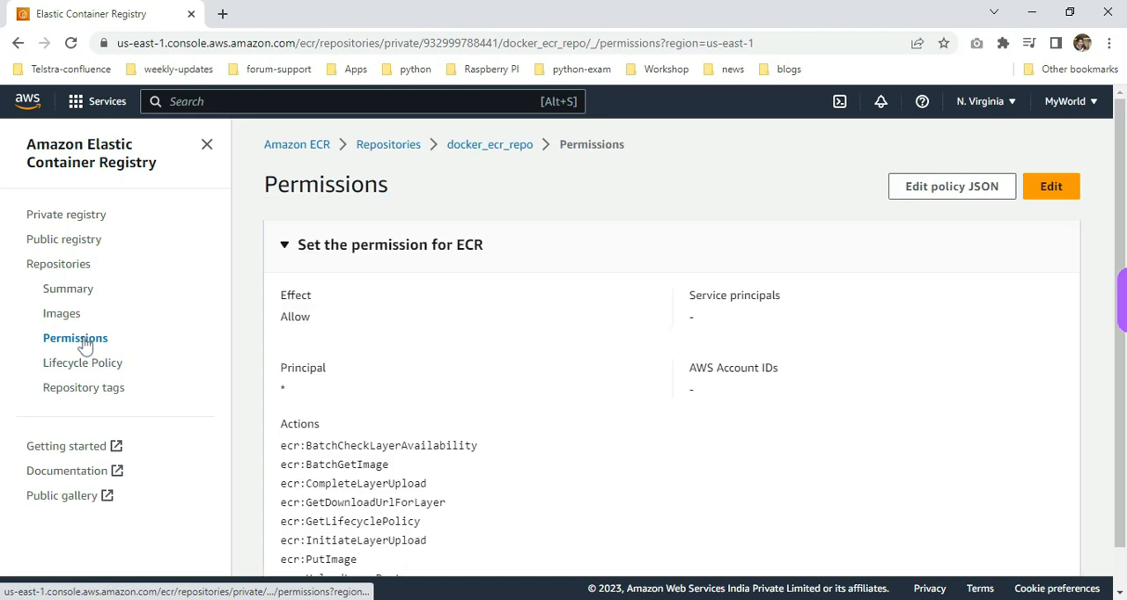
{"action": "mouse_move", "coordinate": [310, 377]}
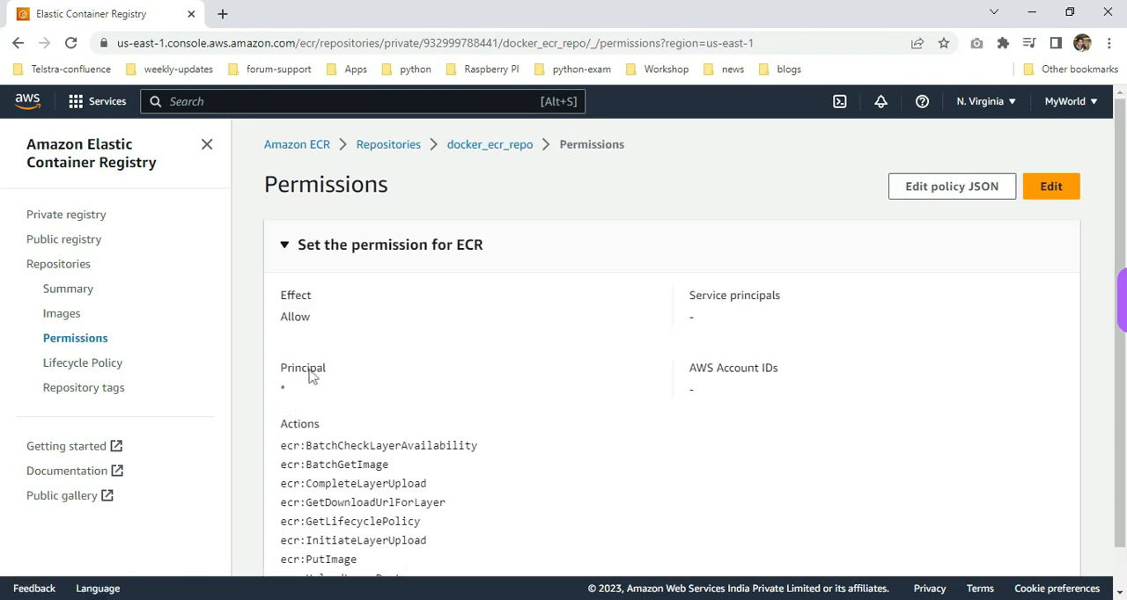
{"action": "double_click", "coordinate": [282, 390]}
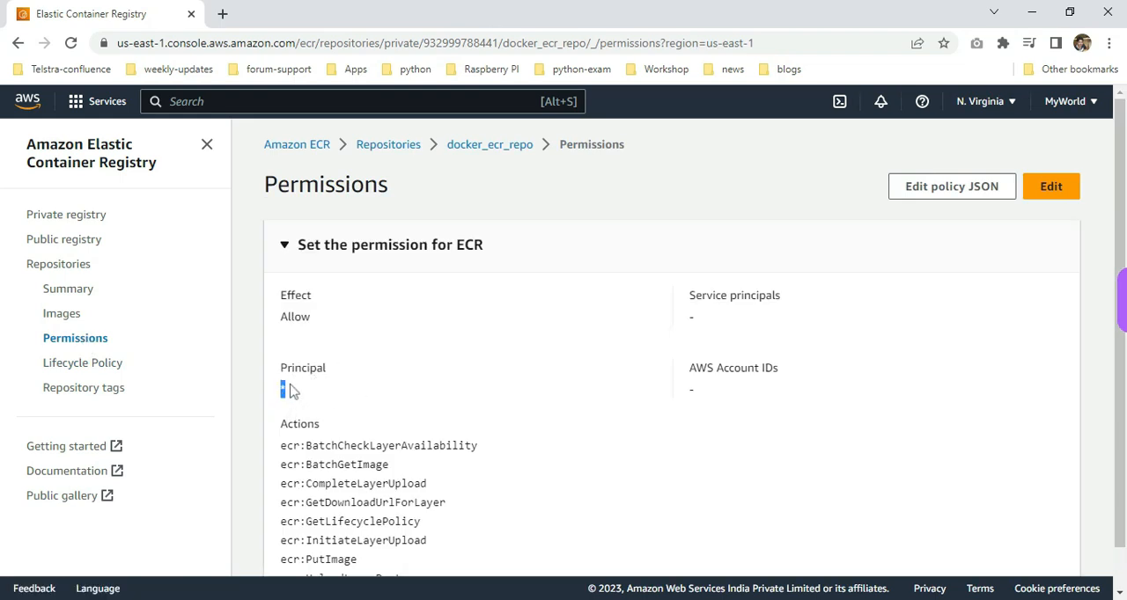
{"action": "scroll", "scroll_direction": "down", "scroll_amount": 3}
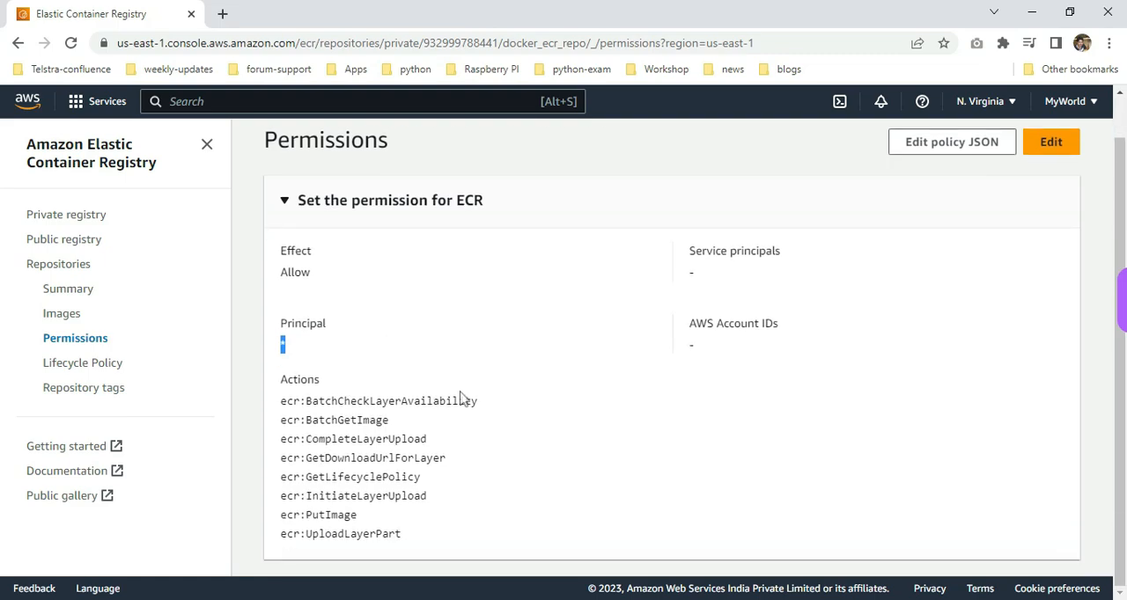